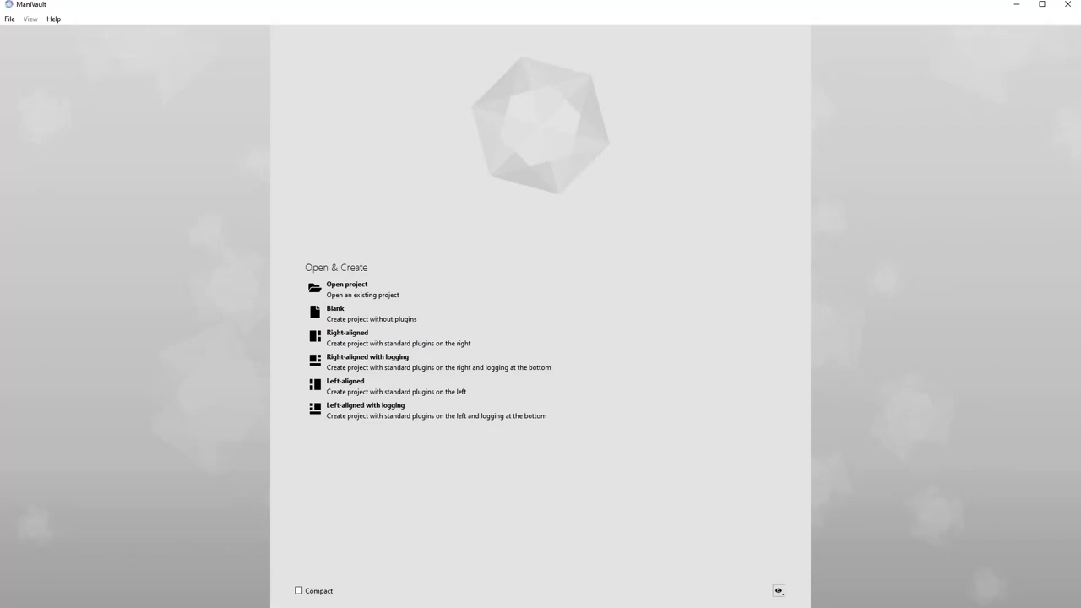
mouse_move(478, 185)
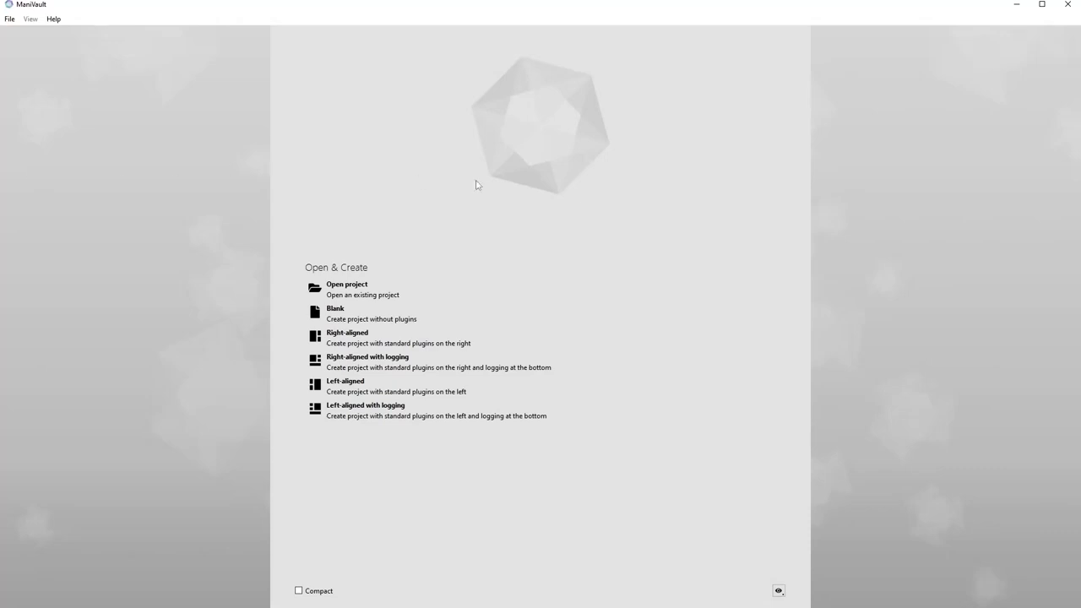
Step: Create a new project with the Right-aligned standard panel layout from the start page
click(335, 313)
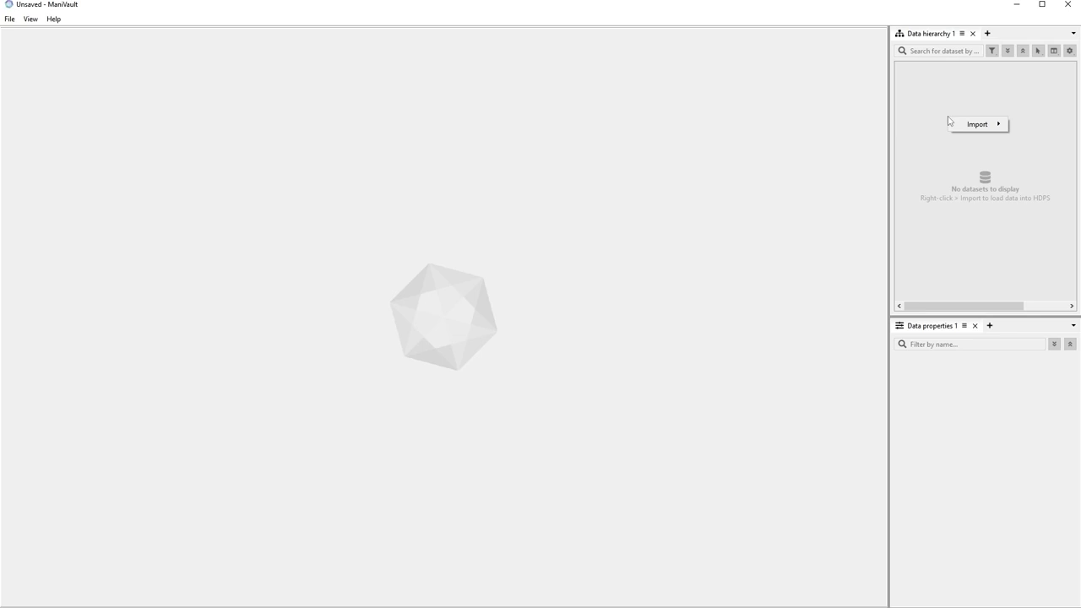
Step: Import the IndianPines image collection (200 images, 145×145) with the Image Loader
click(977, 125)
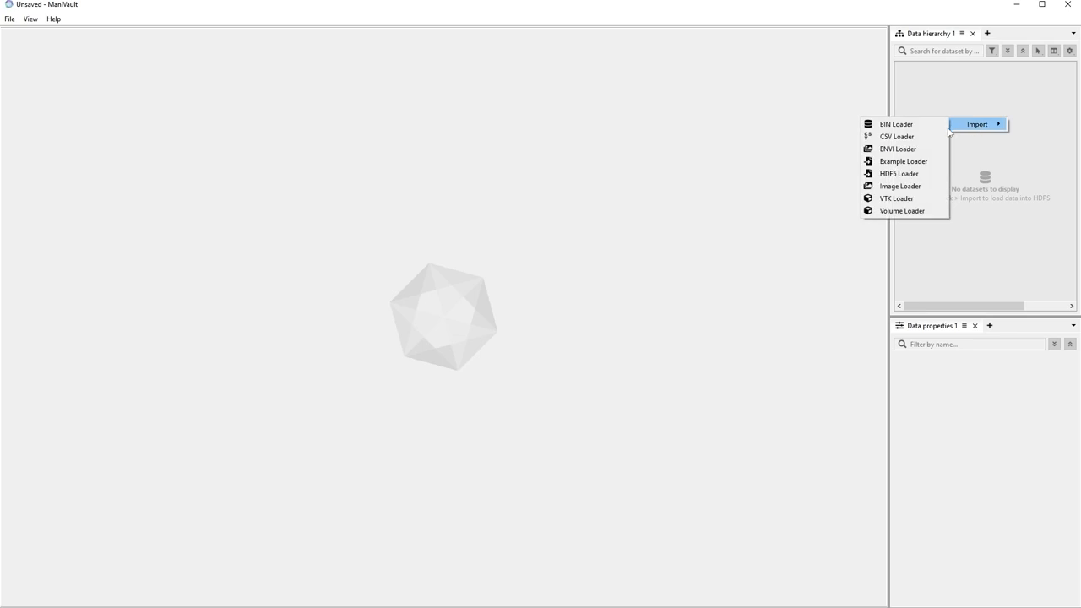
click(900, 186)
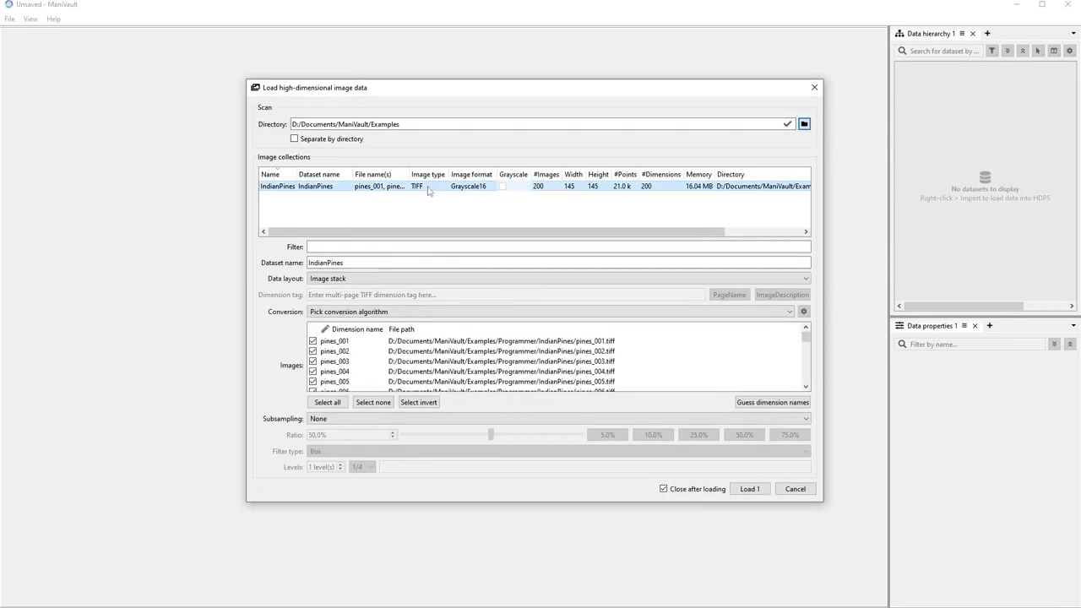
mouse_move(750, 489)
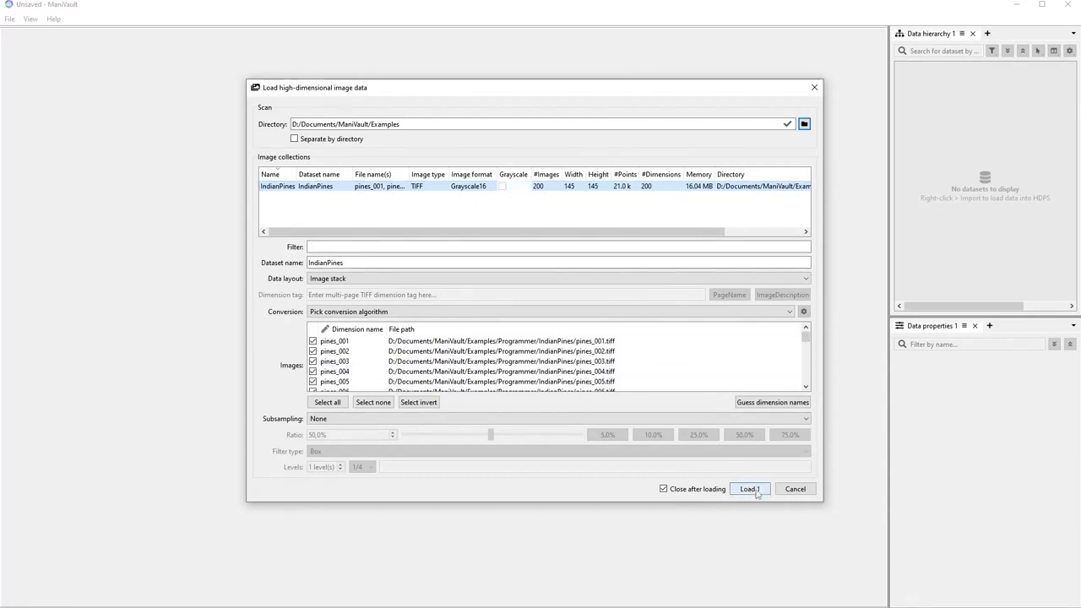
click(748, 488)
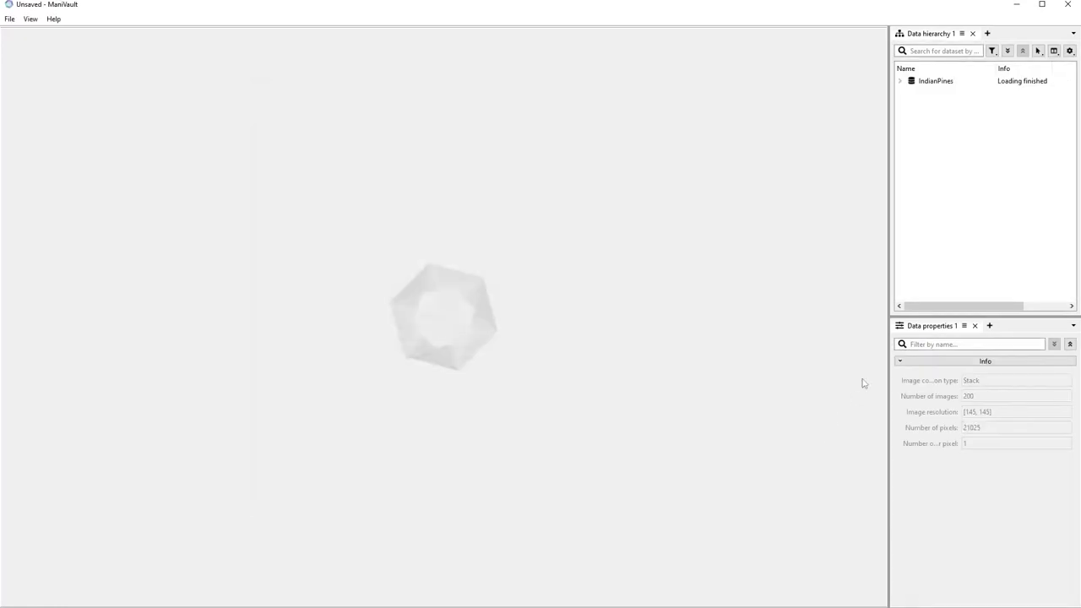
Step: Expand IndianPines and view its Images (145x145) dataset in an Image Viewer
click(899, 81)
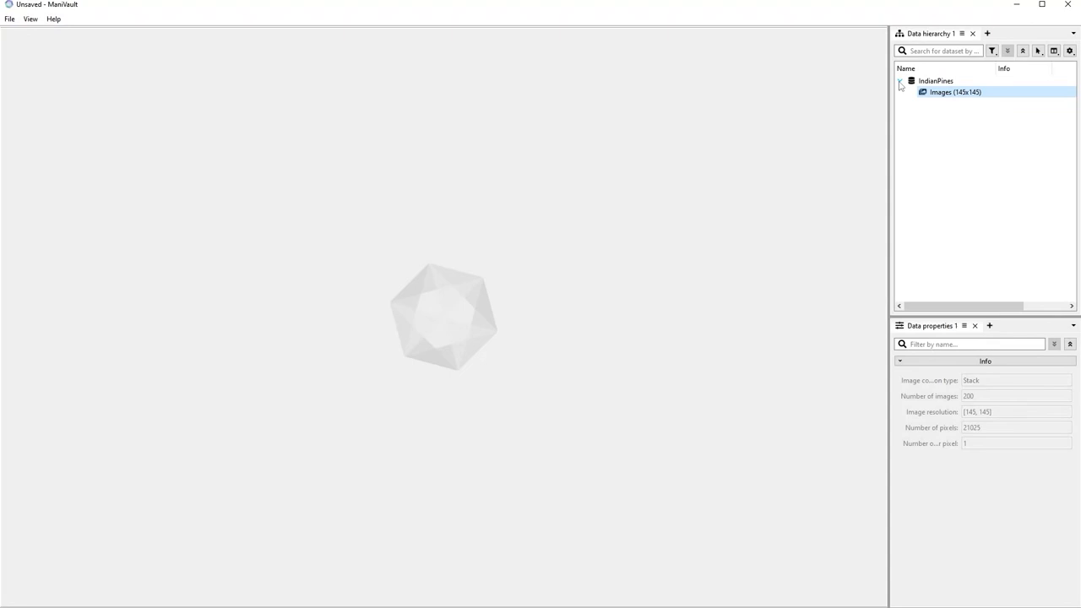
right_click(955, 92)
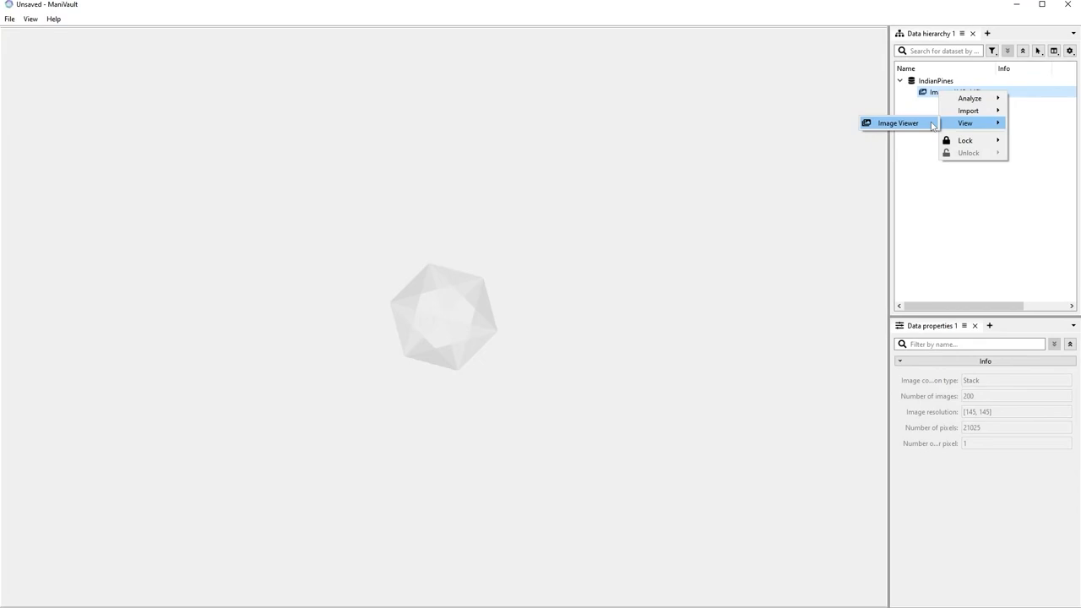
click(898, 122)
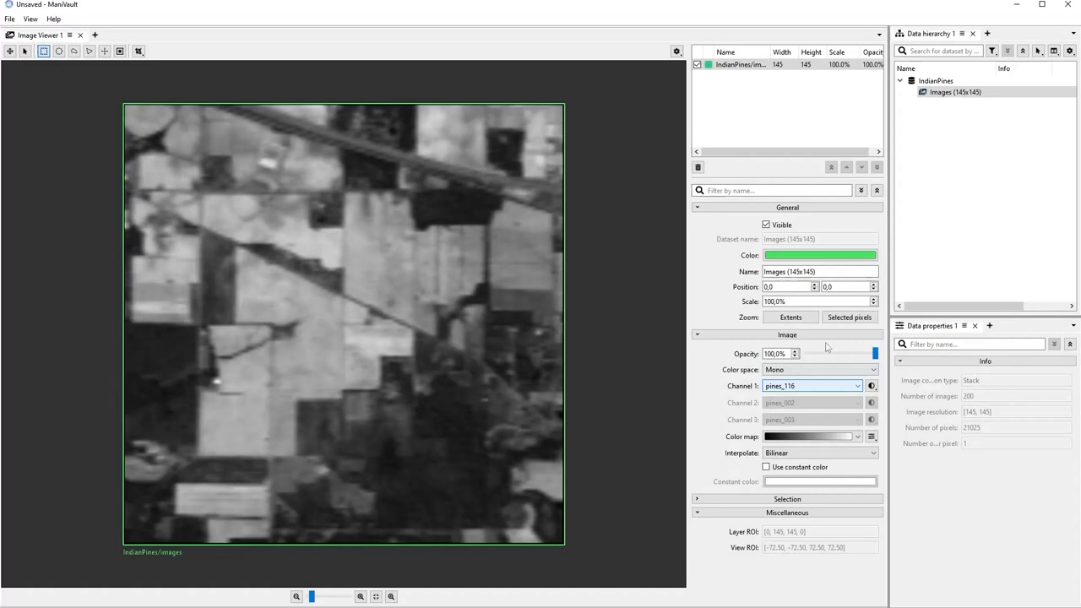
click(955, 92)
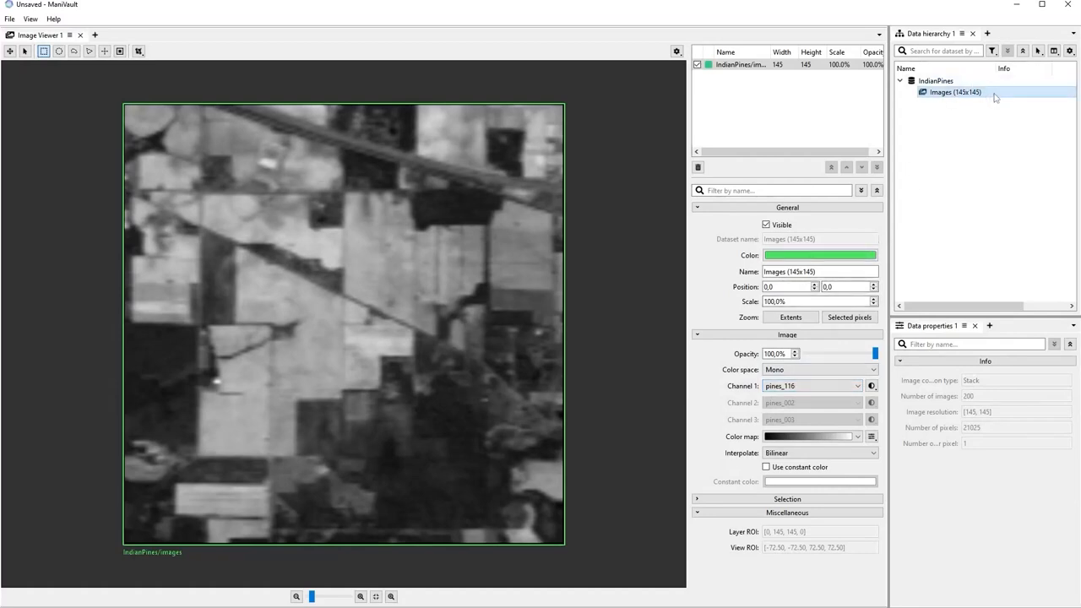
Step: Run Spidr on Images with Texture Hist. (Hel) distance metric and 500 iterations
right_click(954, 92)
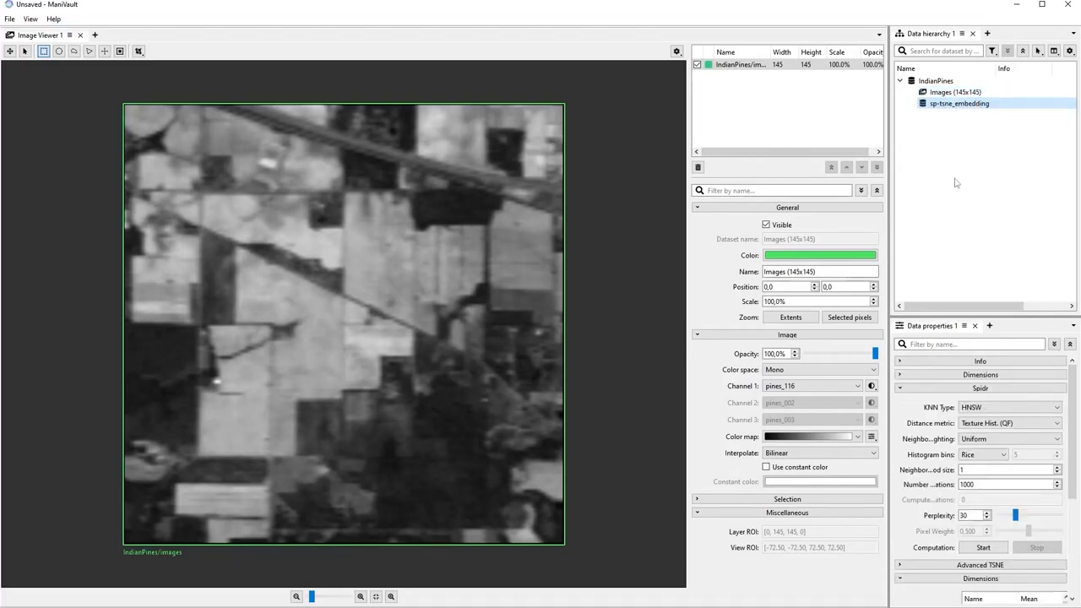
click(1010, 423)
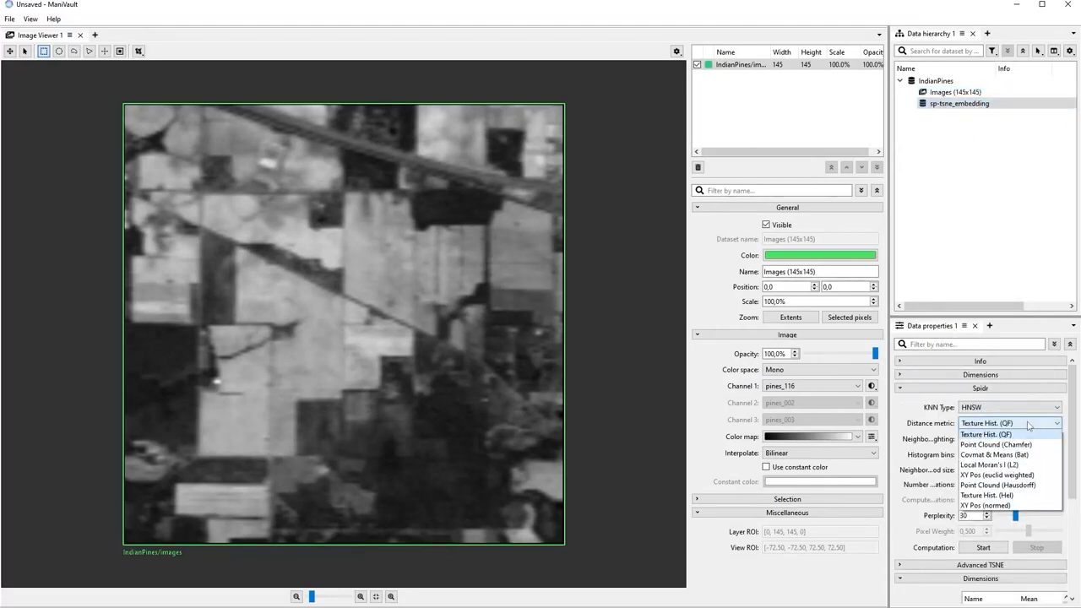
mouse_move(1027, 496)
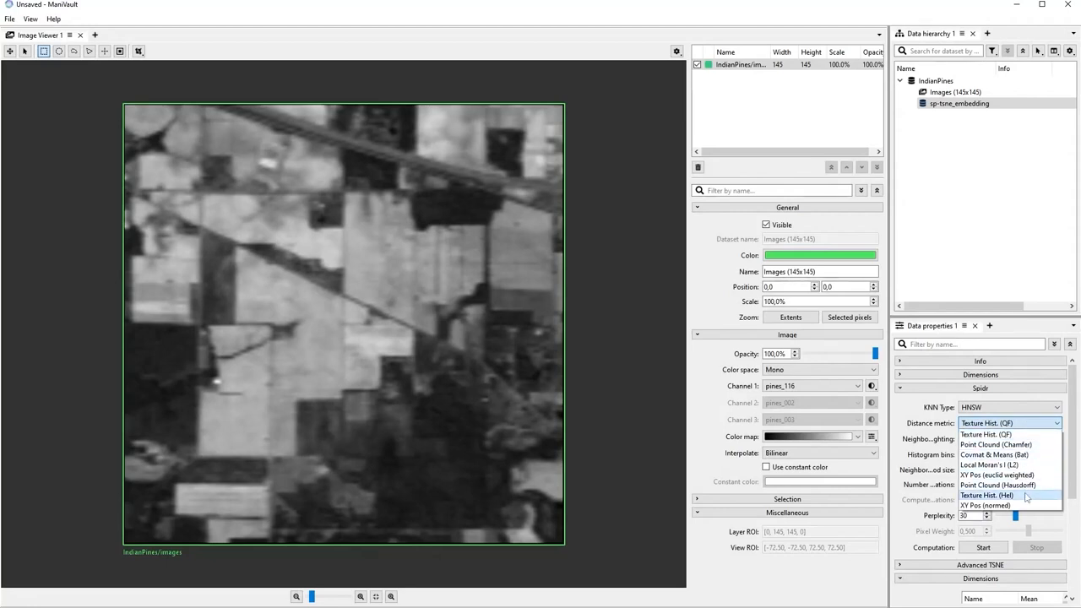
click(989, 495)
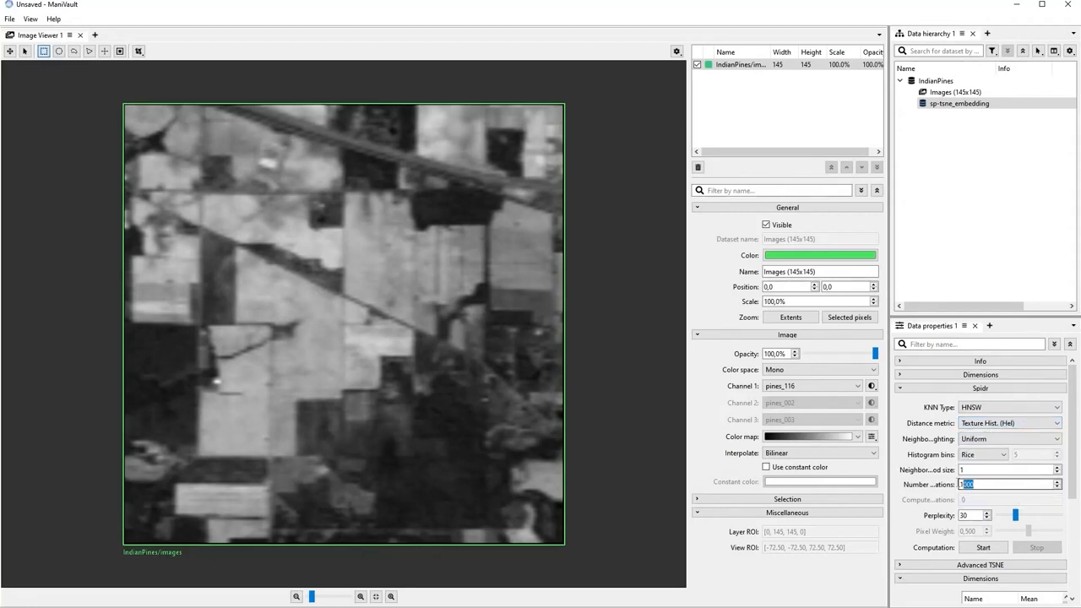
text(500)
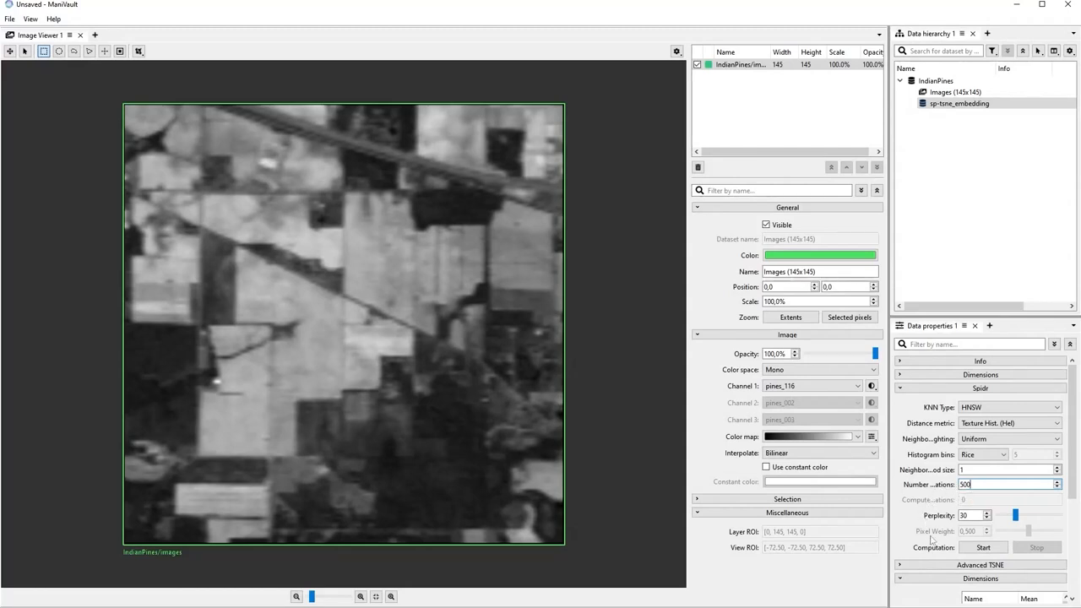
mouse_move(984, 547)
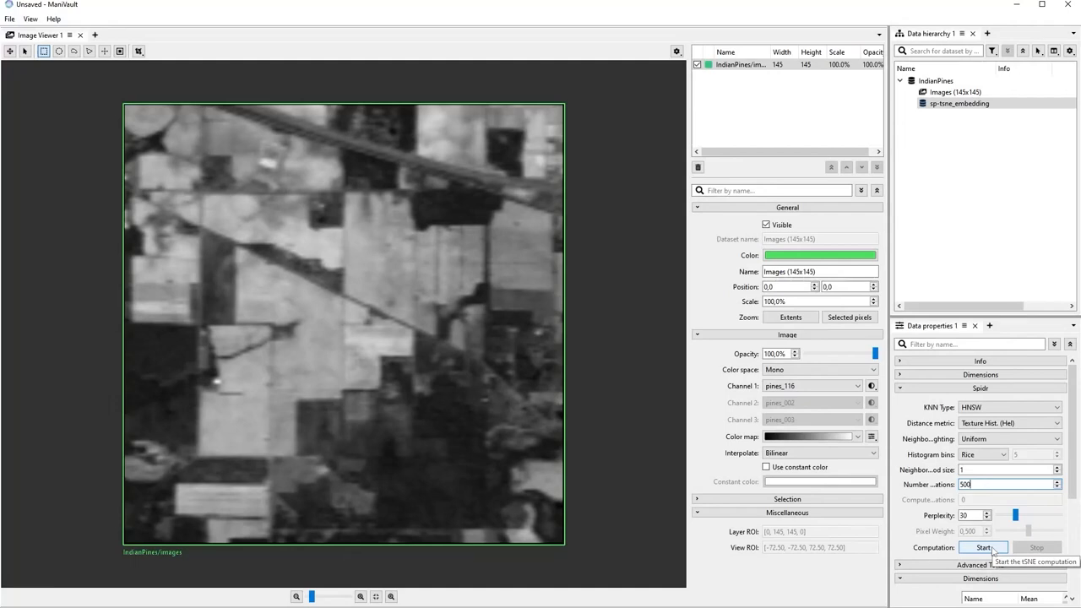
Step: Start the spatial t-SNE computation and add Scatterplot and Parallel Coordinates views
click(983, 547)
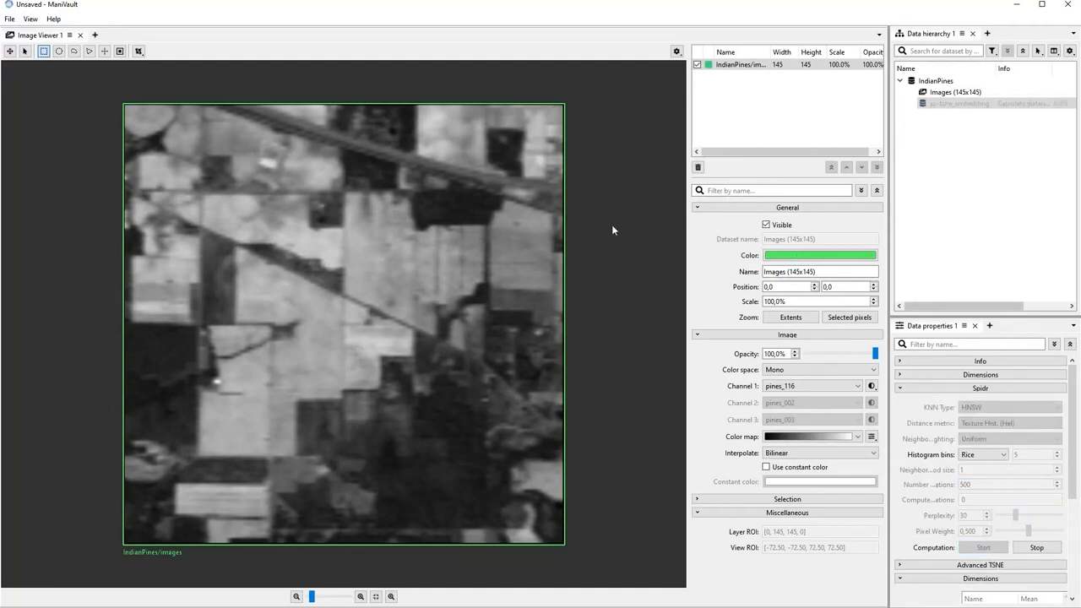
click(30, 18)
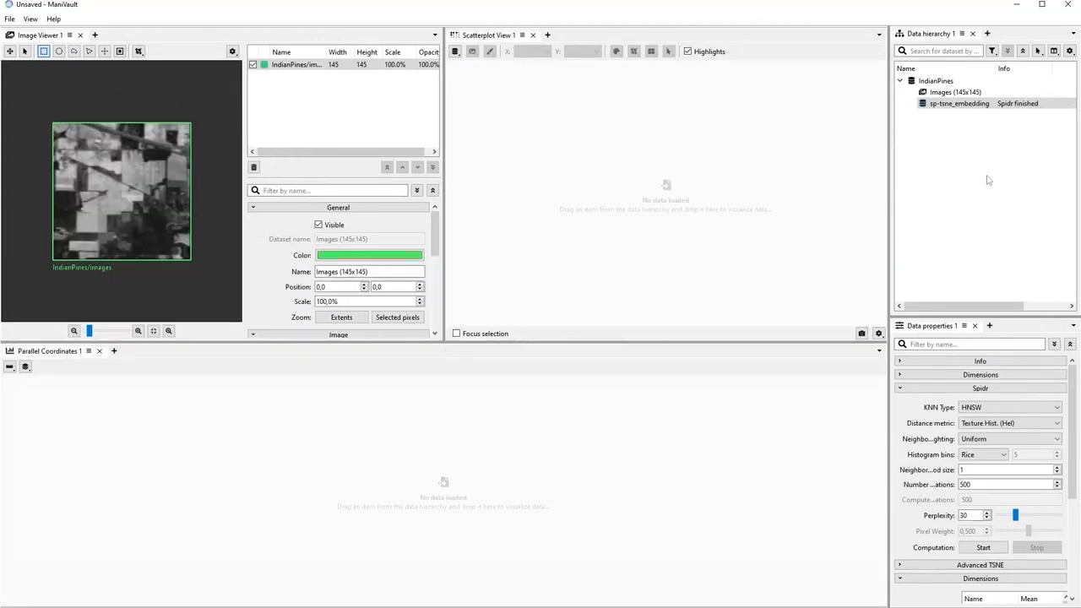
Step: Plot sp-tsne_embedding in the scatterplot, load IndianPines in parallel coordinates, and shrink points to 6.8px
drag(960, 103, 689, 183)
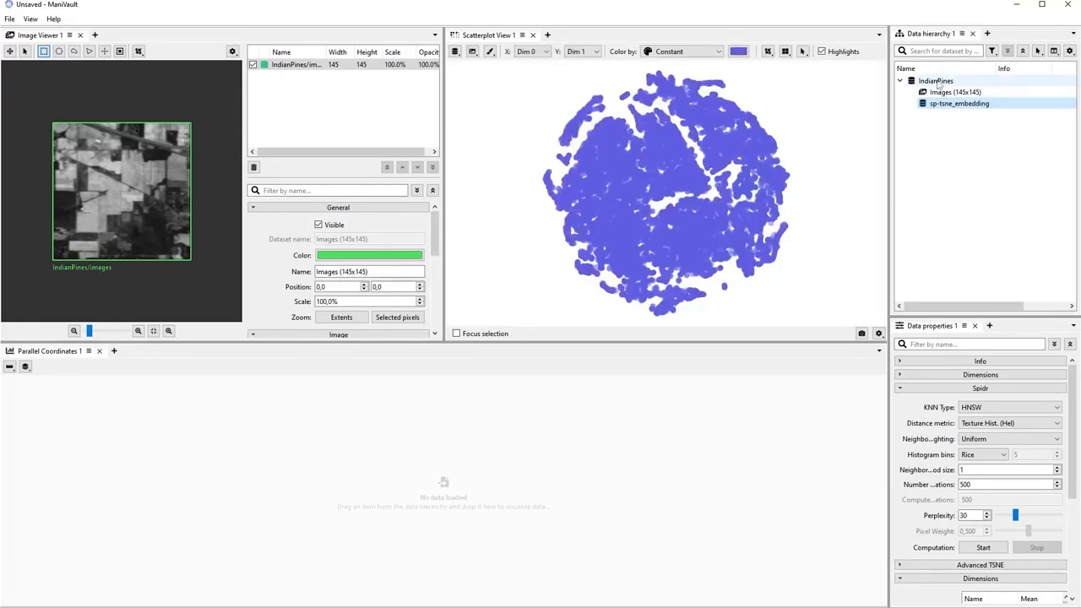
click(954, 91)
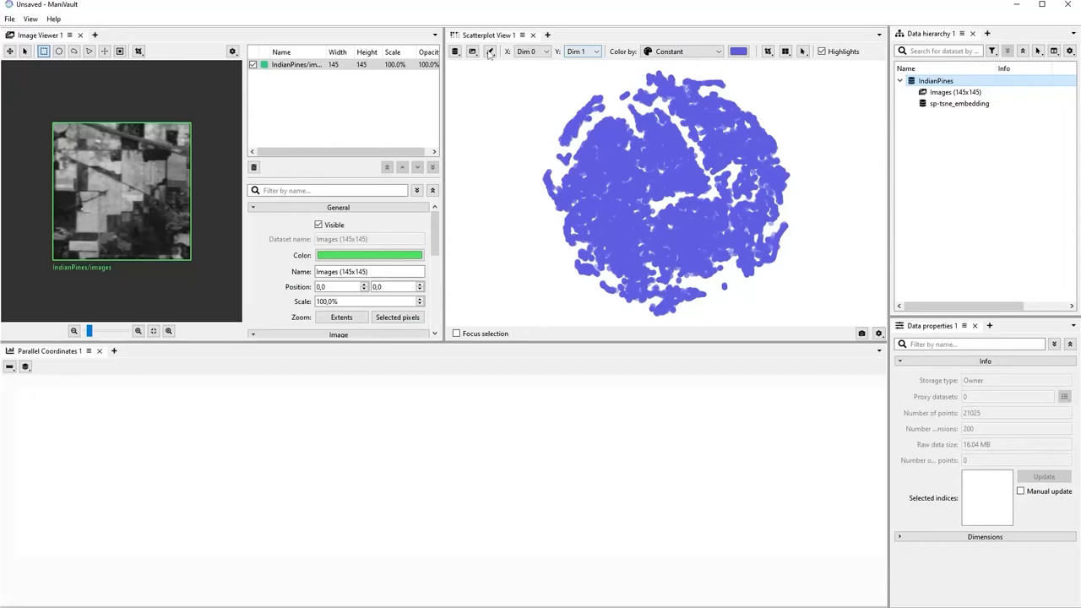
click(490, 51)
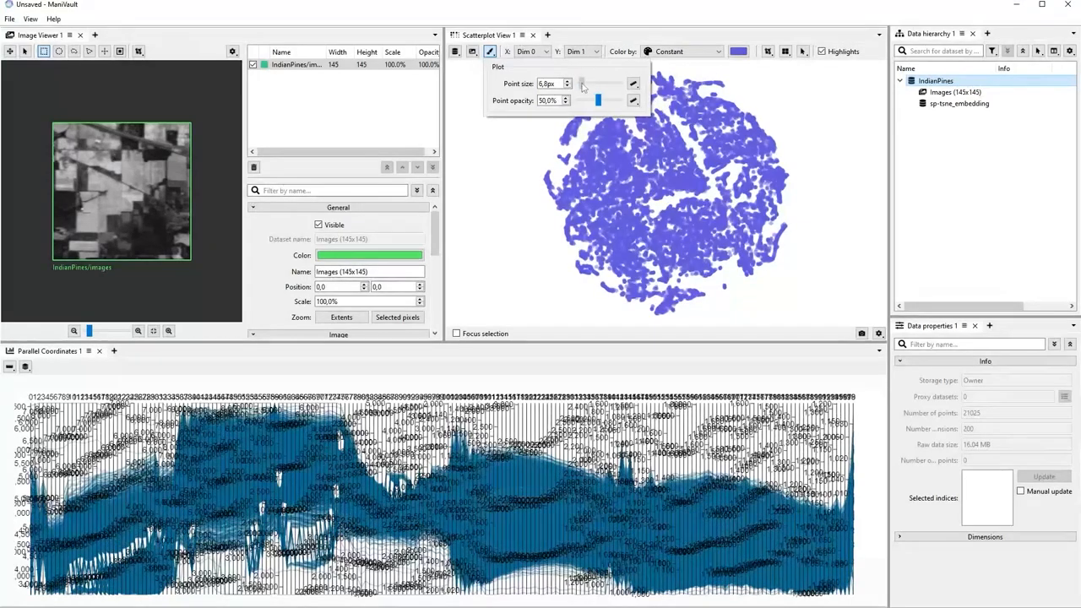
drag(598, 100, 621, 101)
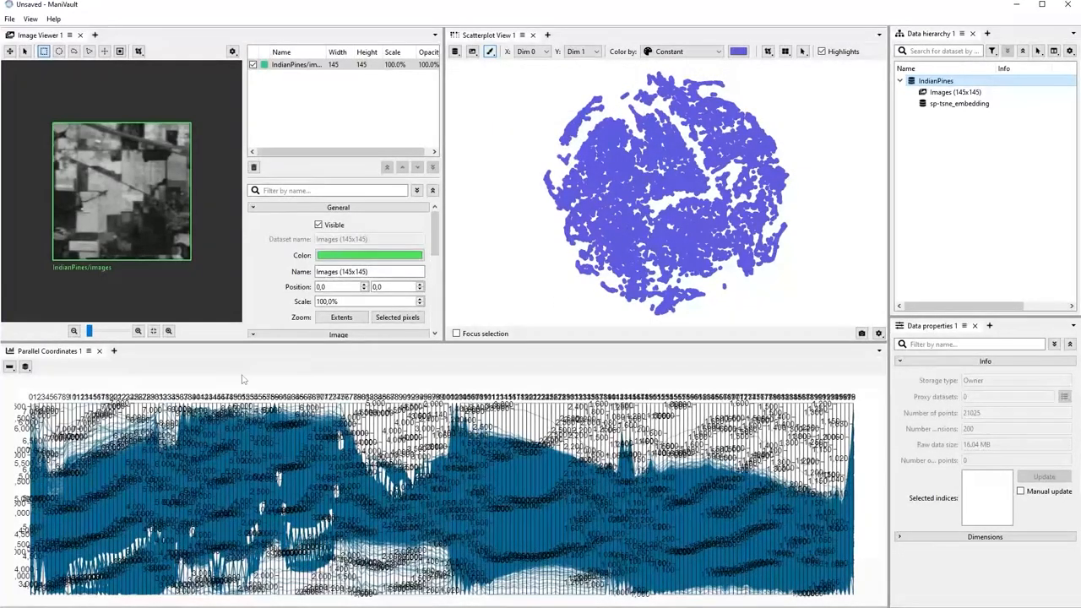
click(25, 367)
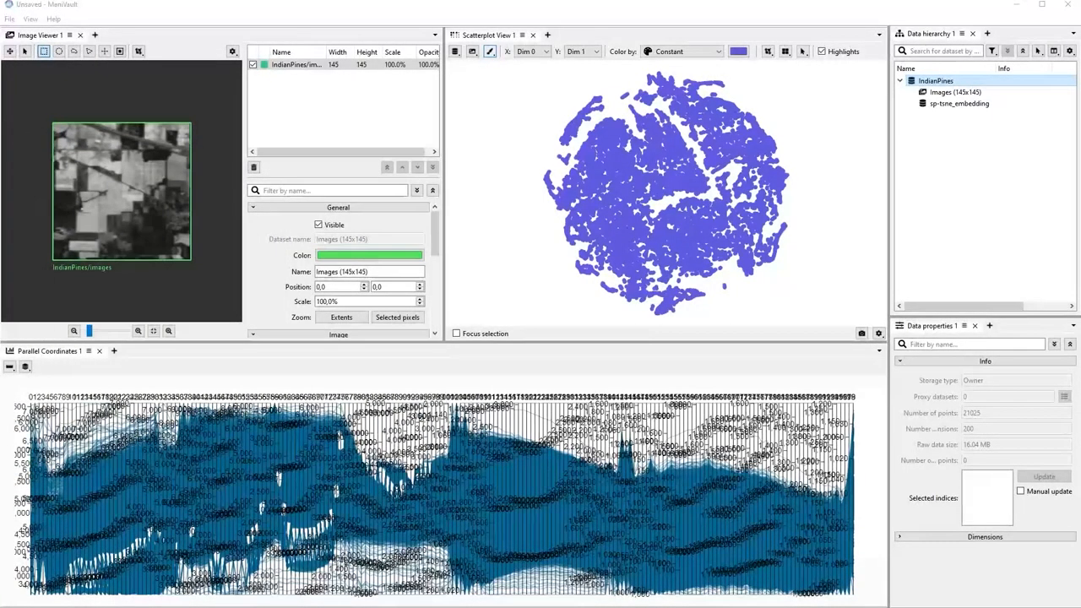
Step: Load the parallel coordinates dimension selection from PCP_dim_selection.txt
click(25, 367)
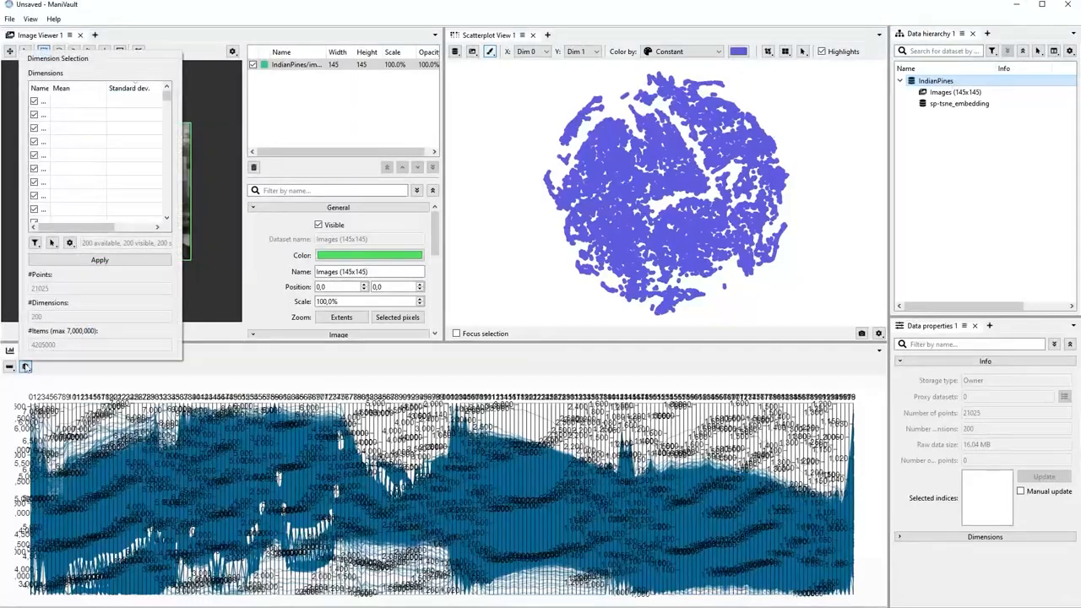
click(52, 243)
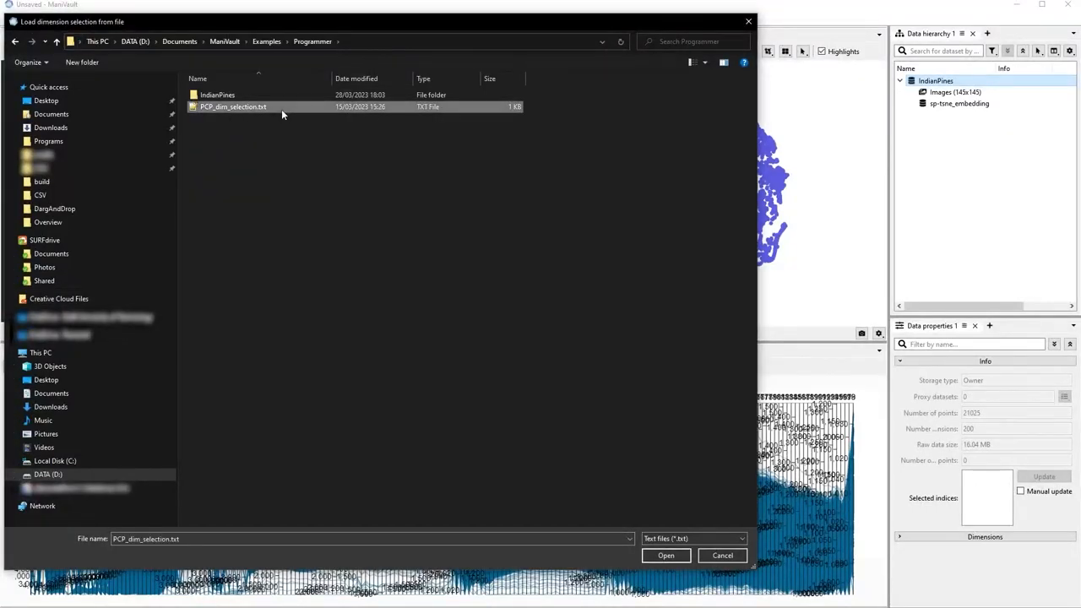
click(666, 555)
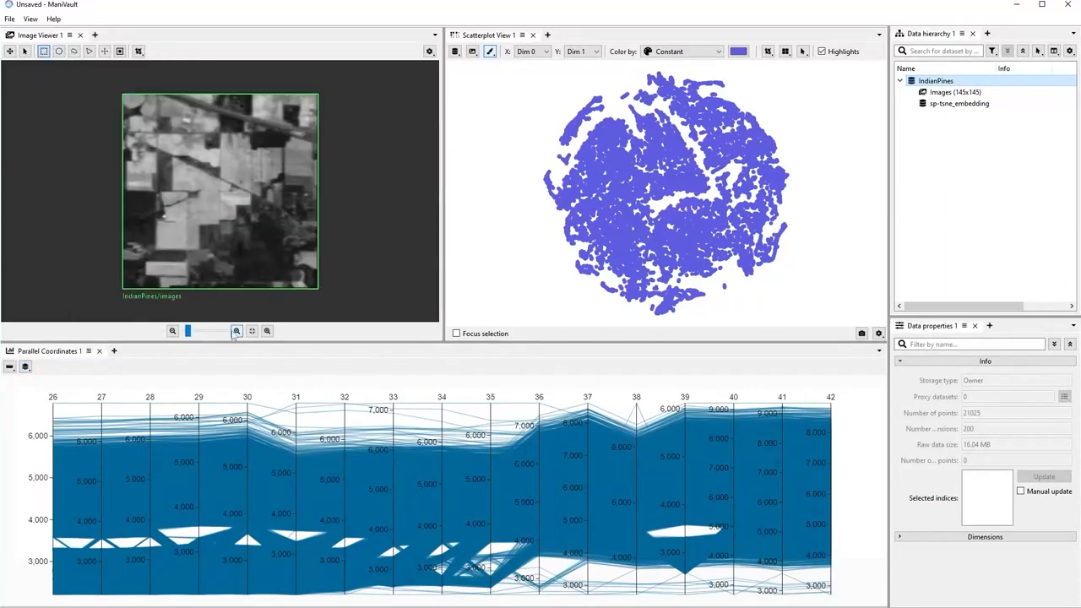
Step: Zoom the Image Viewer in so the field map fills the view
click(236, 330)
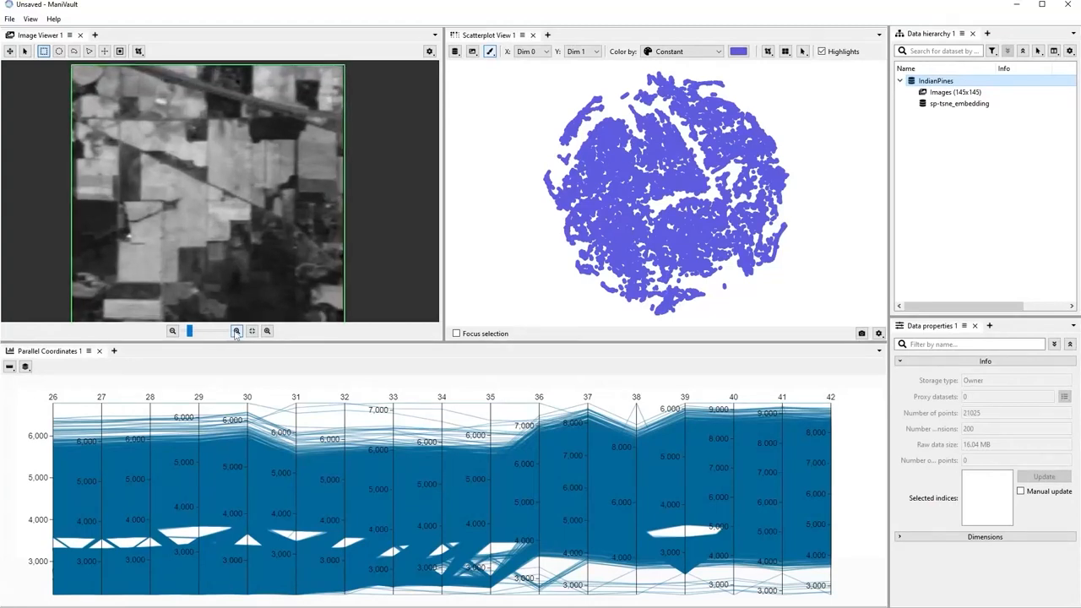